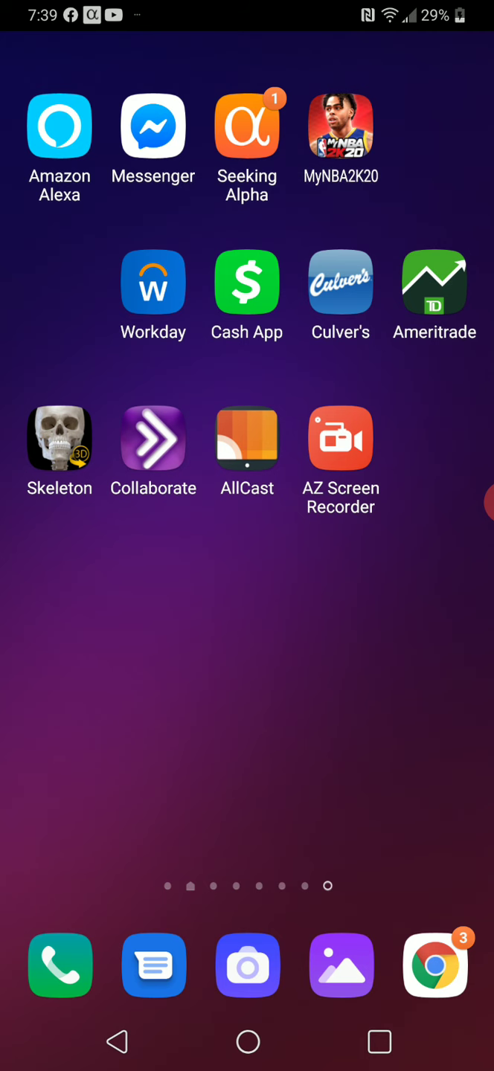
- Launch the Skeleton anatomy app from the home screen
left_click(59, 446)
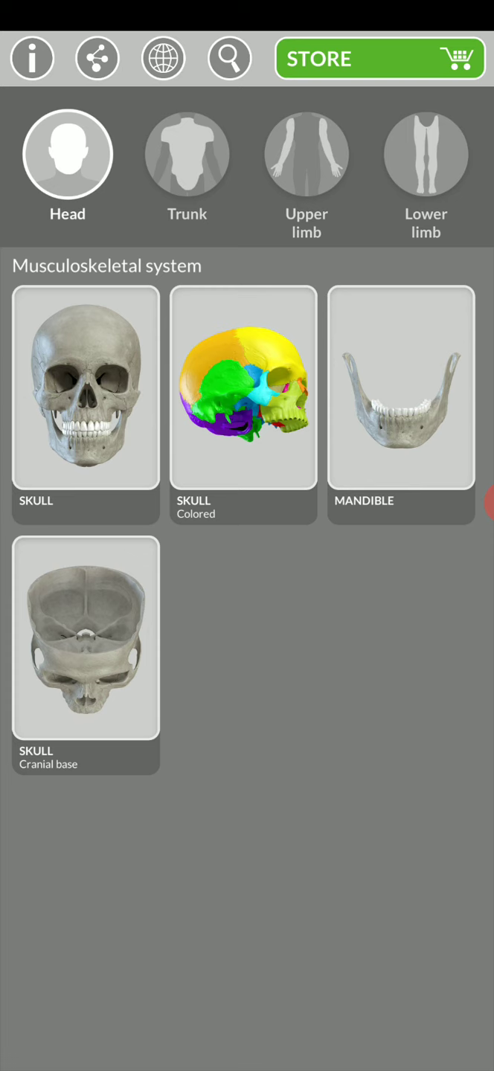
- Browse the Upper limb, Head and Lower limb categories, ending on Upper limb
left_click(307, 154)
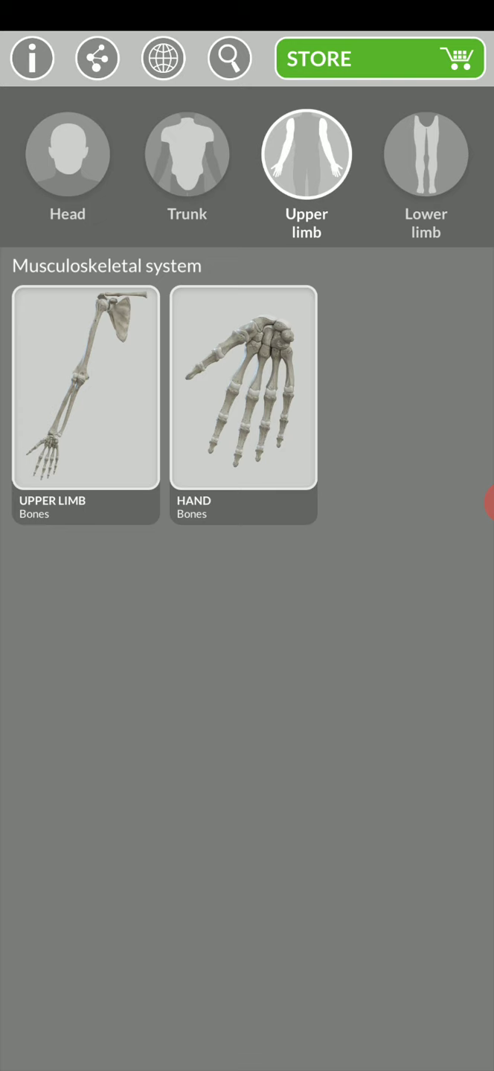
left_click(67, 154)
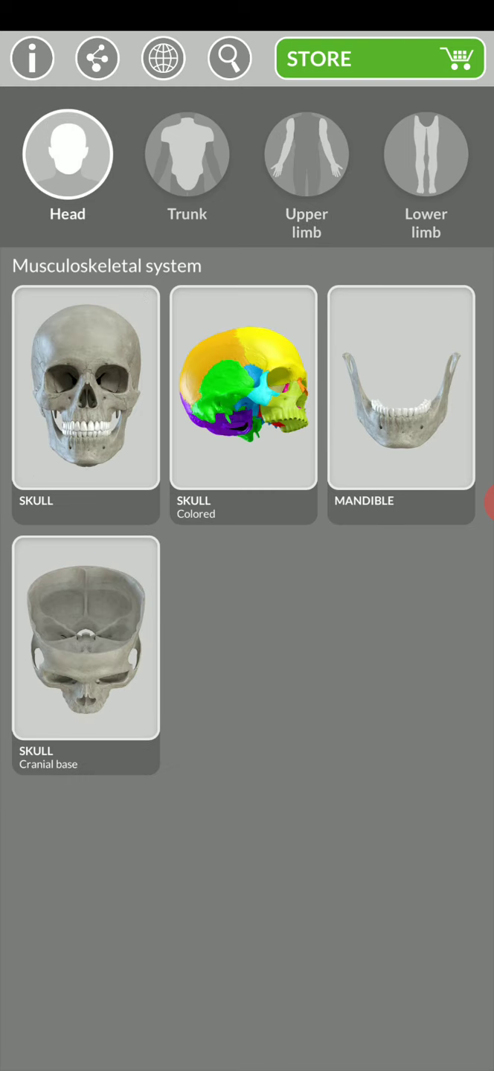
left_click(306, 153)
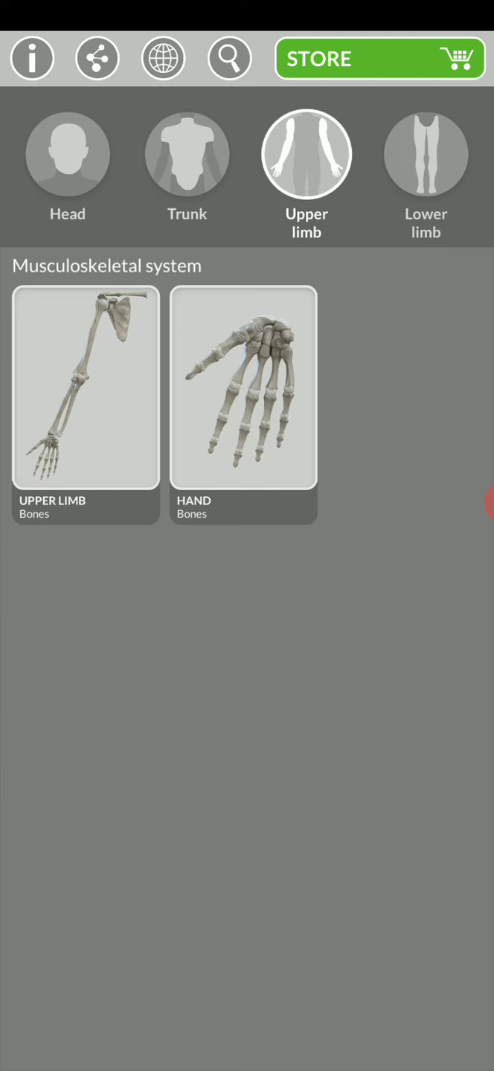
left_click(425, 153)
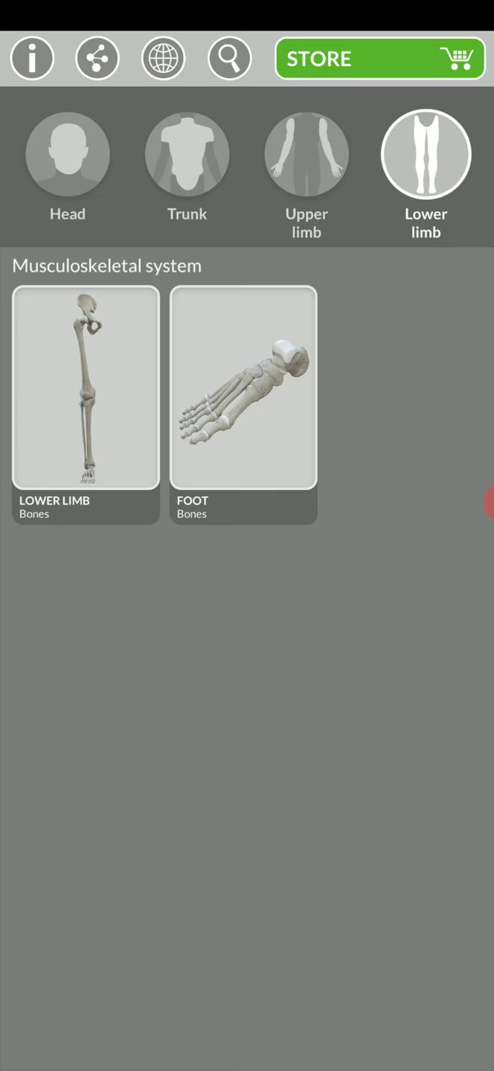
left_click(306, 154)
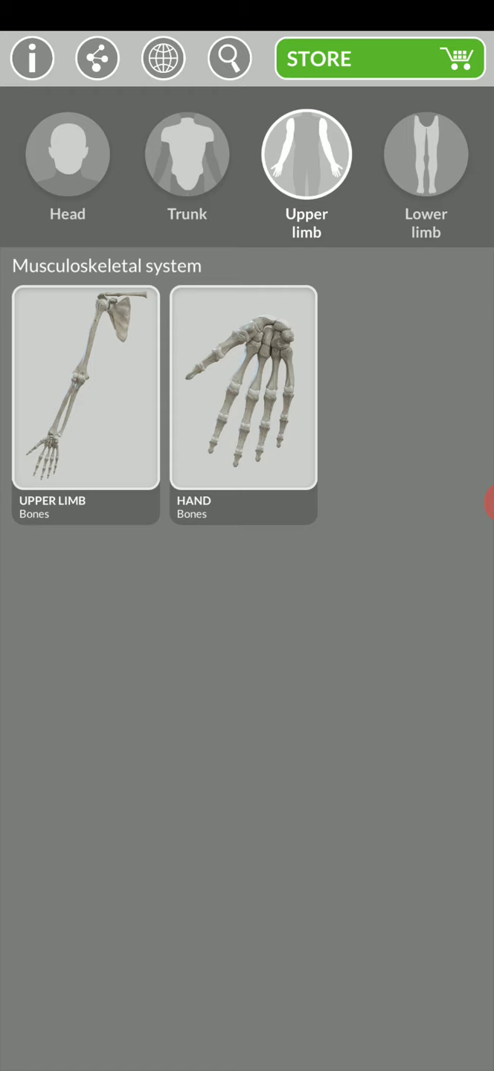
- Open the Upper Limb Bones model in 3D and bring up the preset anatomical views
left_click(85, 395)
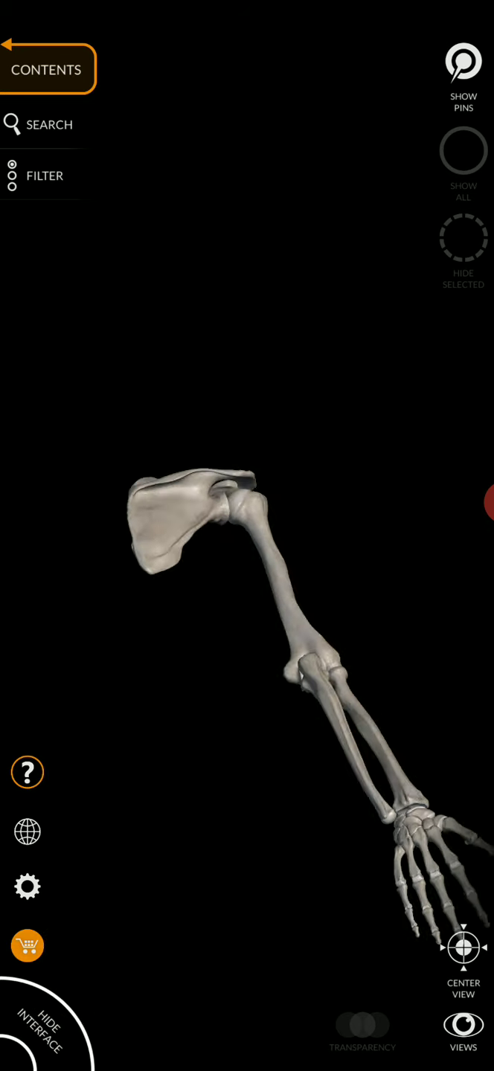
left_click(462, 1023)
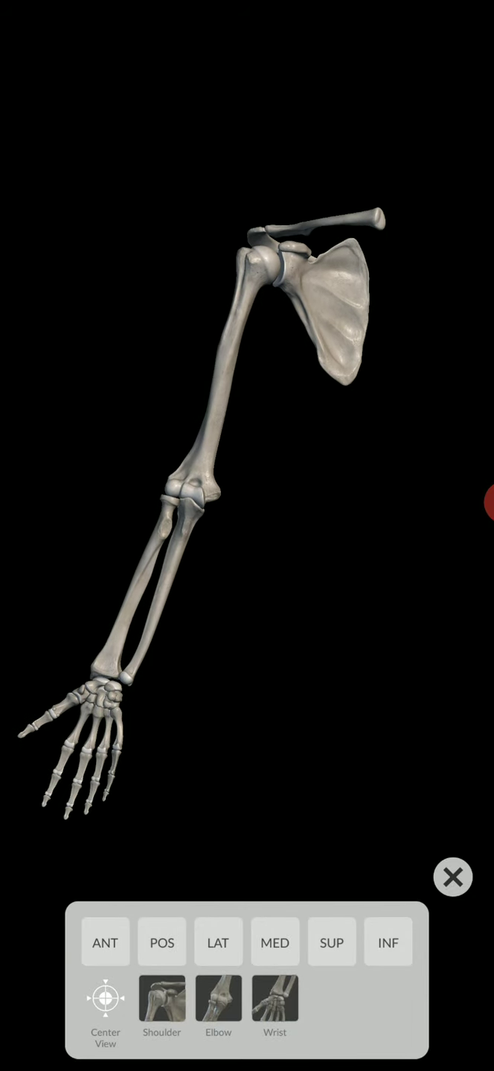
- View the arm skeleton from posterior, superior and inferior, then return to the anterior view
left_click(161, 943)
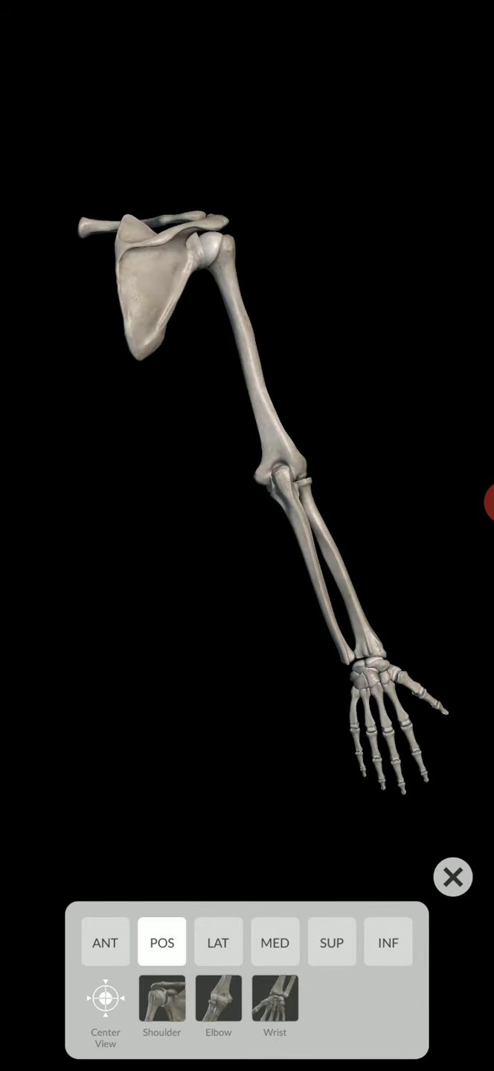
left_click(330, 943)
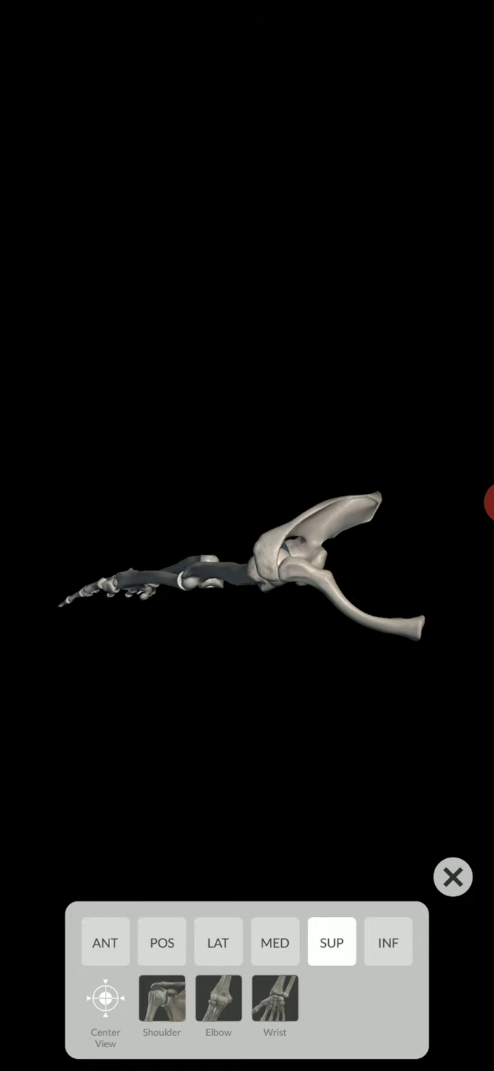
left_click(387, 943)
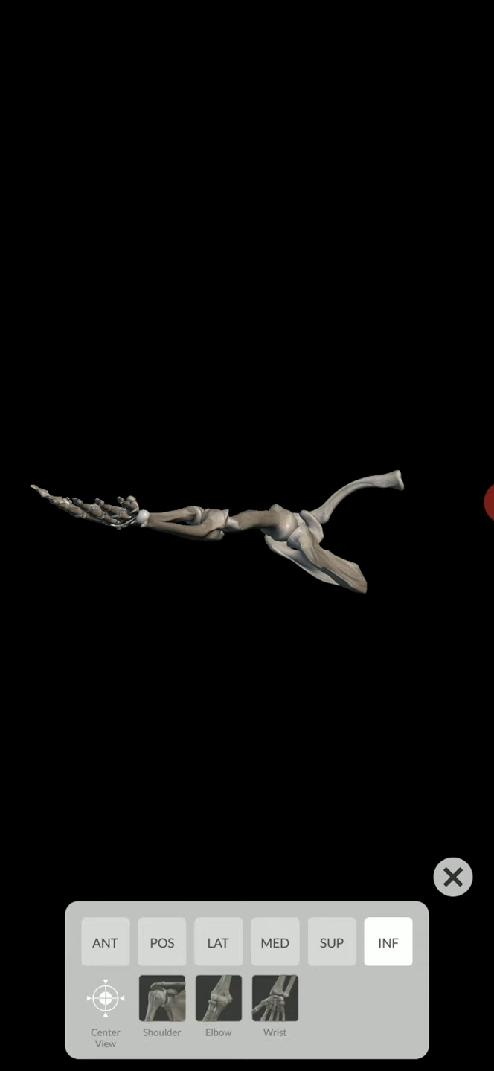
left_click(452, 876)
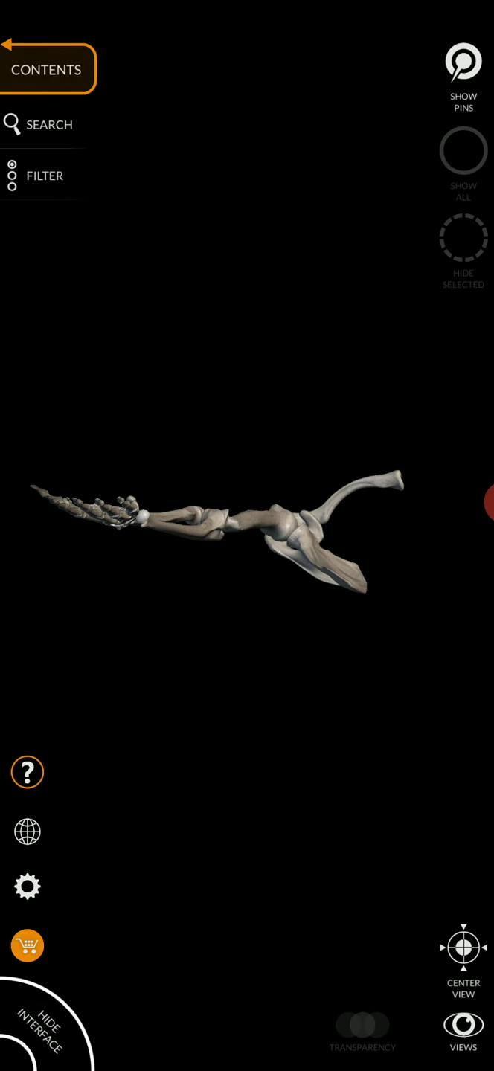
left_click(462, 1033)
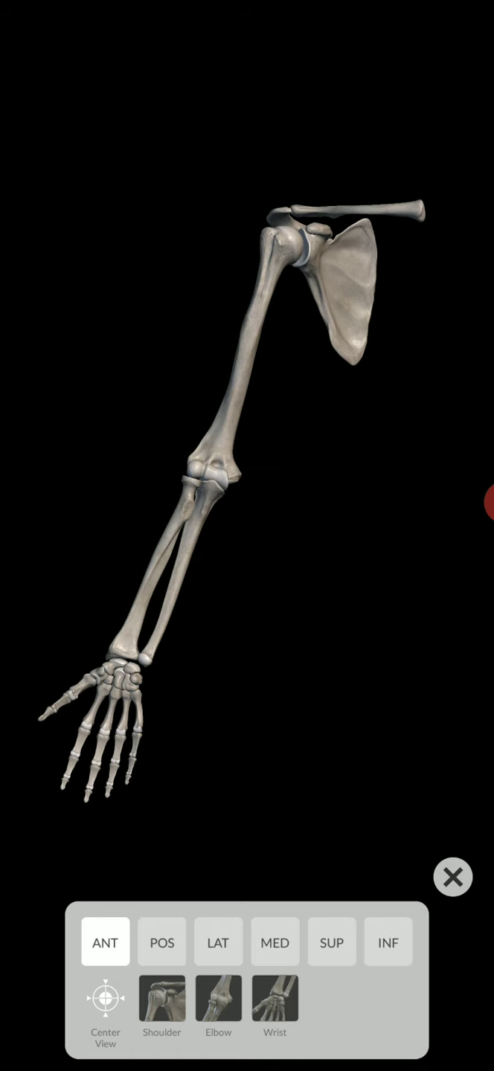
left_click(453, 875)
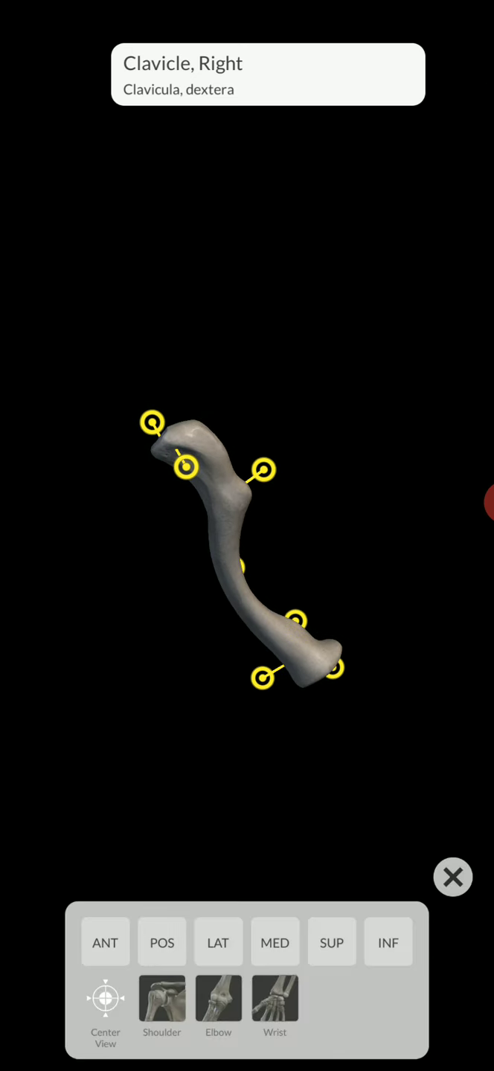
- Examine the isolated right clavicle from posterior, lateral and anterior views, then dismiss the view choices
left_click(161, 941)
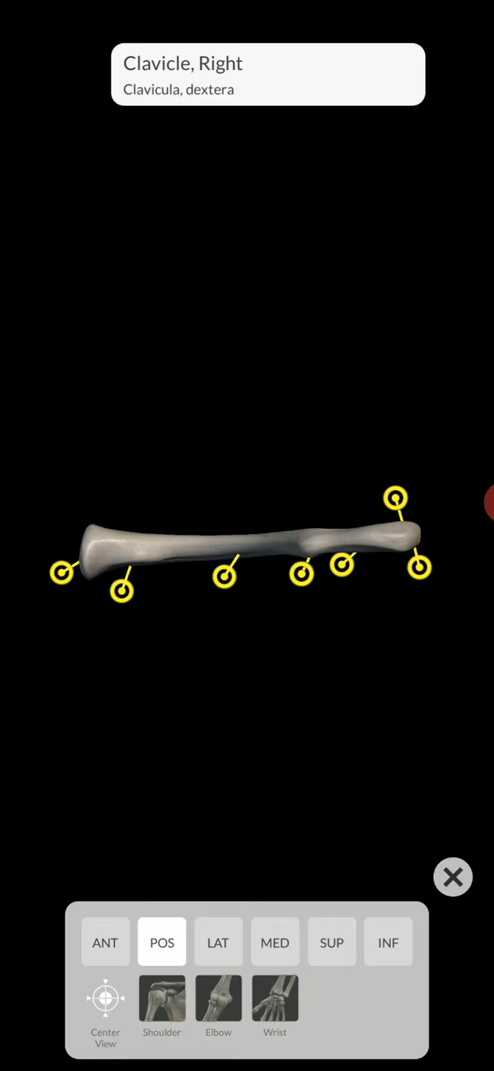
left_click(218, 942)
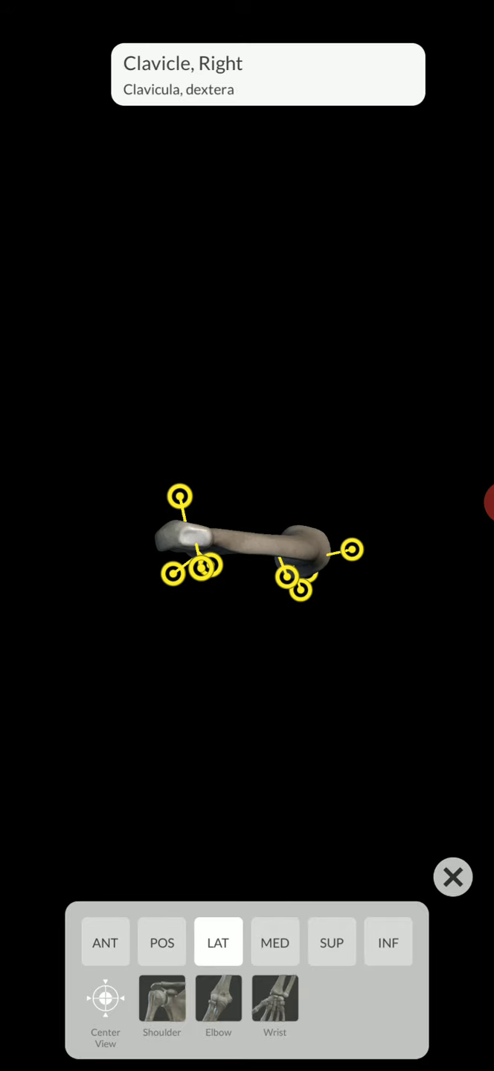
left_click(105, 943)
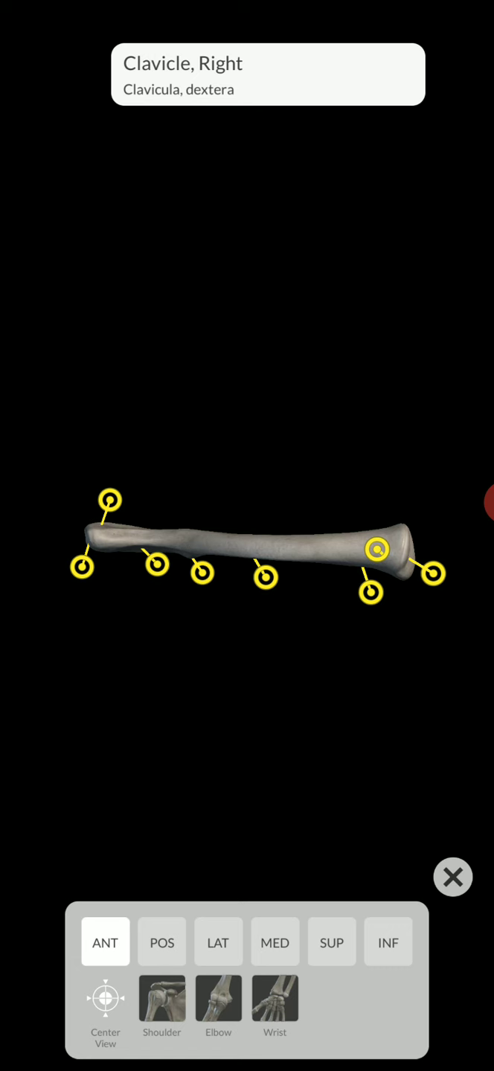
left_click(452, 875)
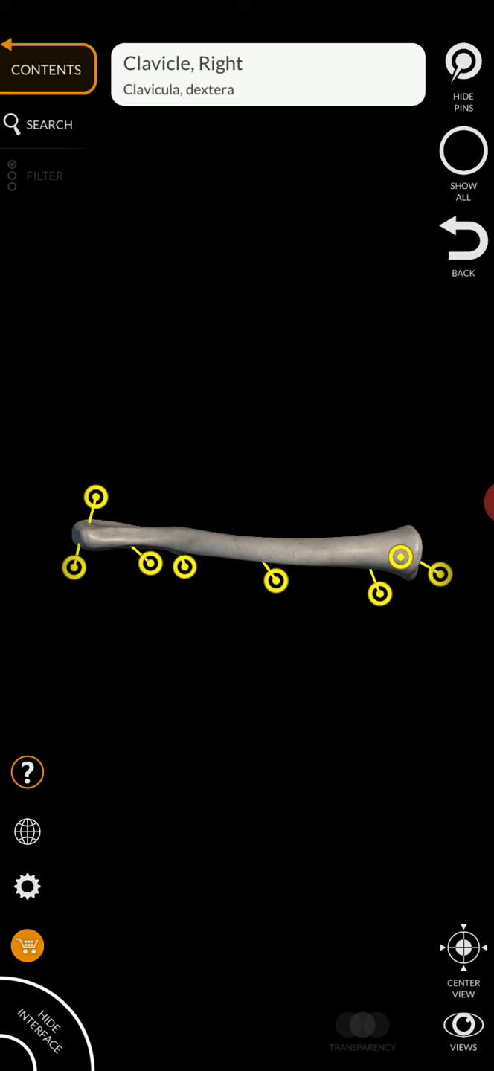
left_click(460, 68)
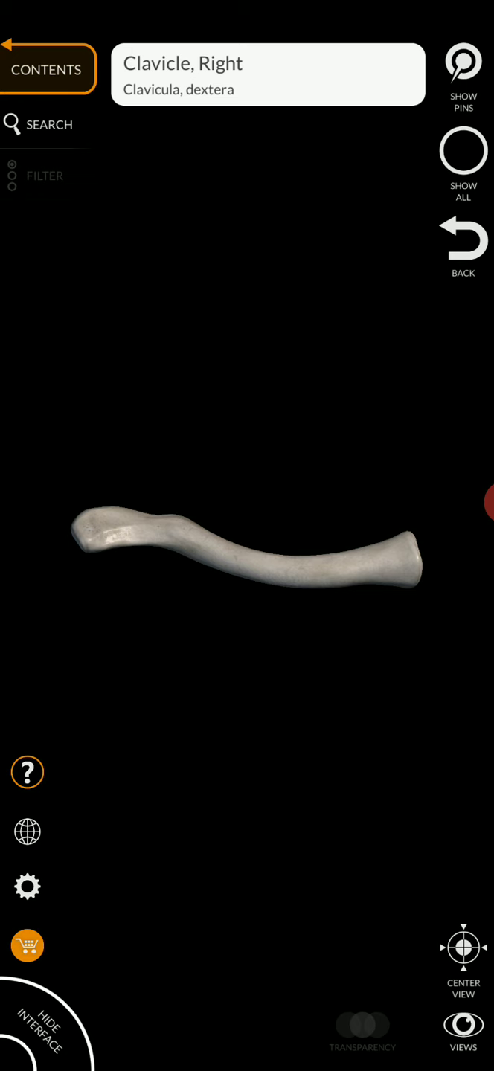
left_click(463, 73)
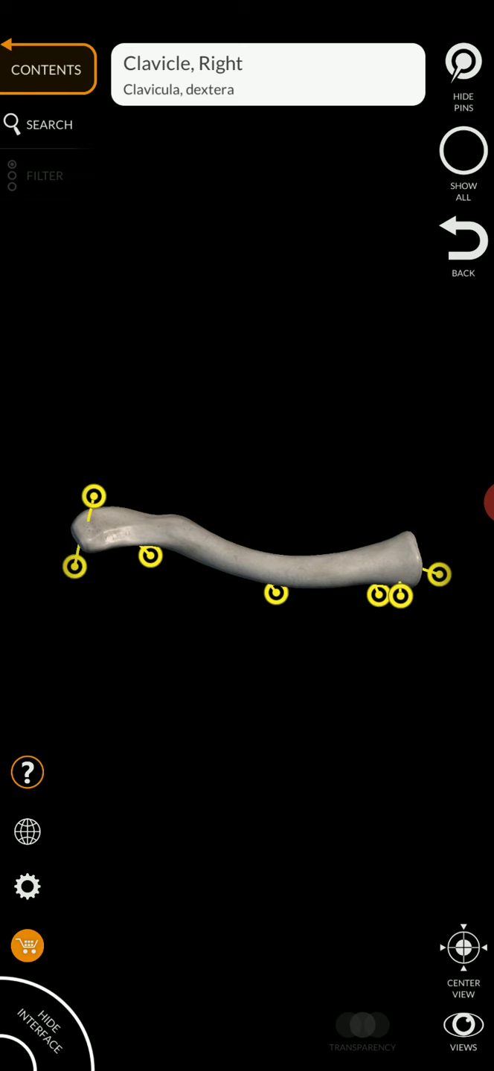
- Label the clavicle's acromial end, sternal facet and sternal end pins
left_click(95, 497)
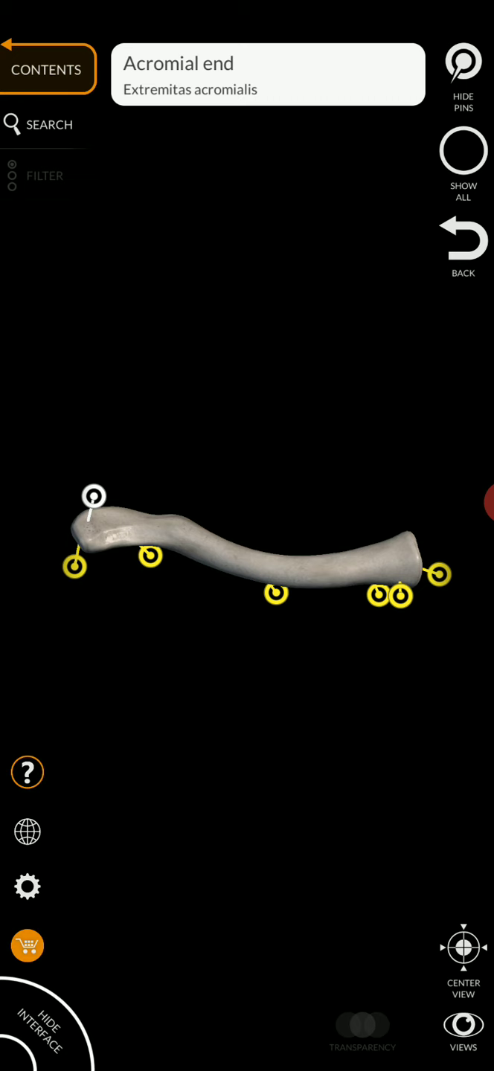
left_click(440, 591)
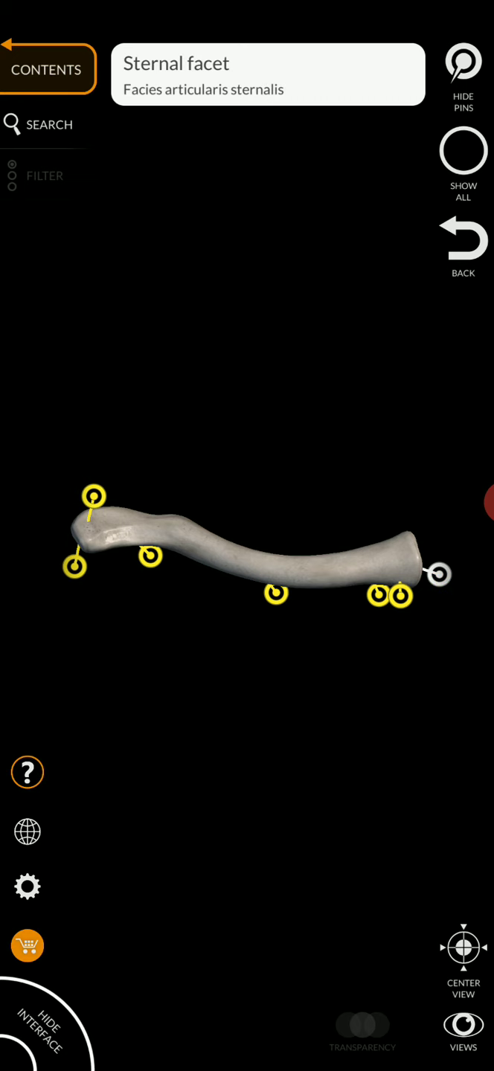
left_click(400, 596)
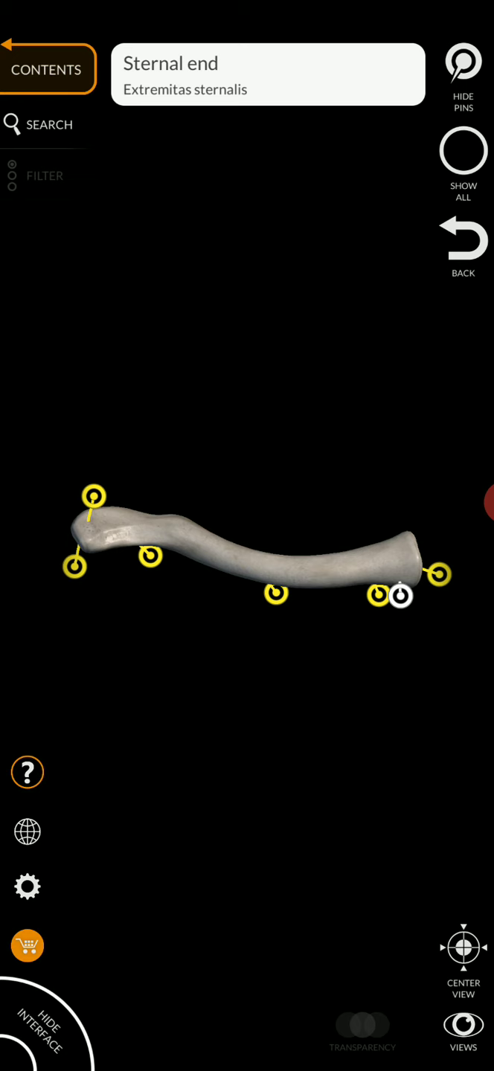
left_click(458, 69)
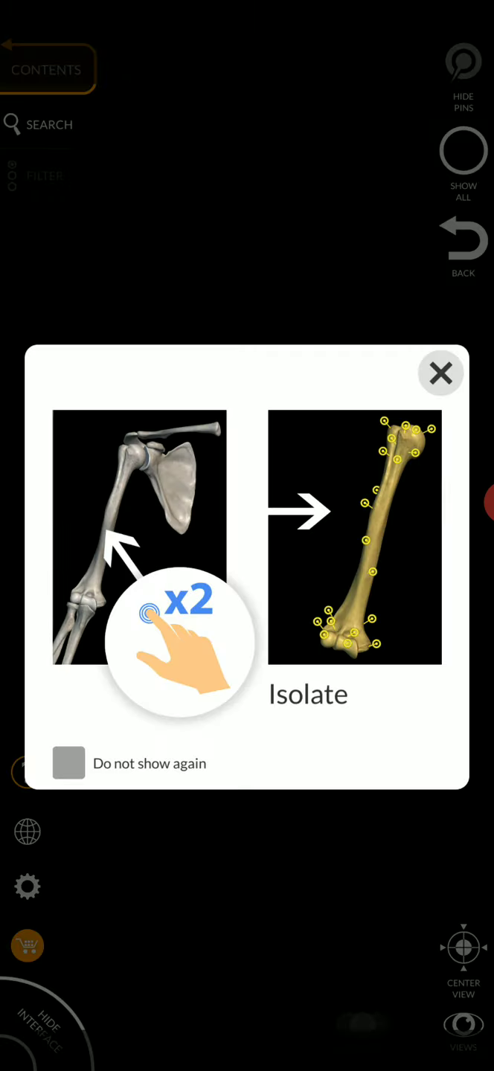
- Dismiss the isolate tip and show the right scapula on its own with its feature pins
left_click(441, 372)
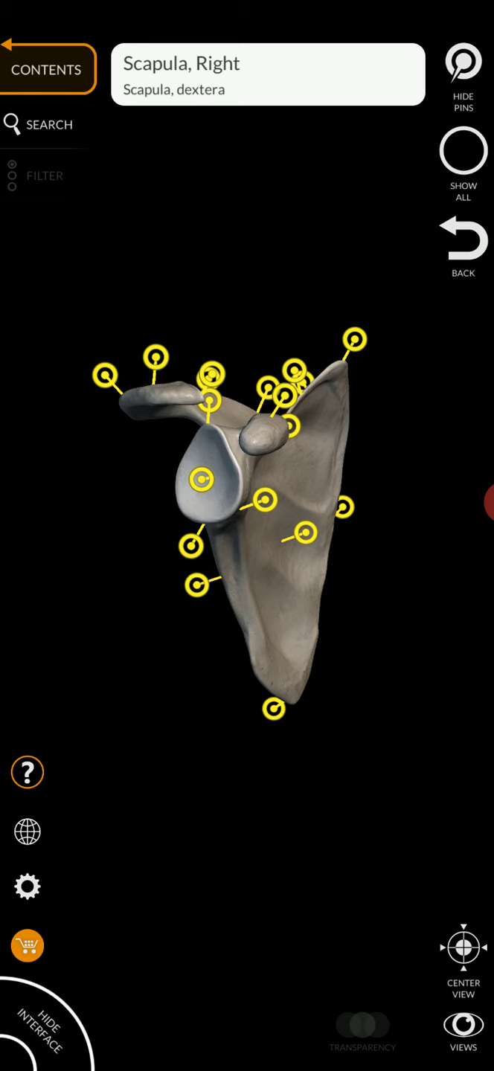
left_click(462, 66)
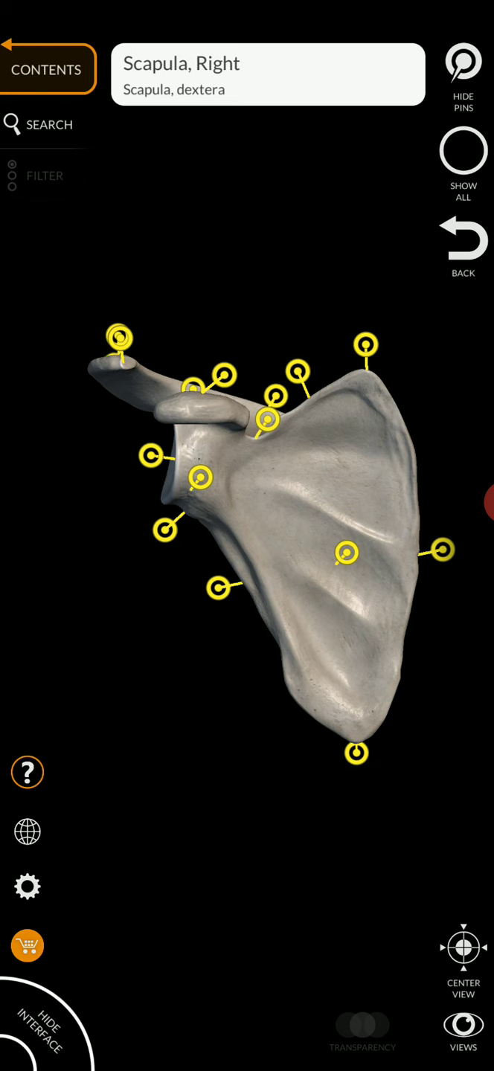
- Label the scapula's medial border, glenoid cavity, acromion, superior border and coracoid process pins
left_click(443, 548)
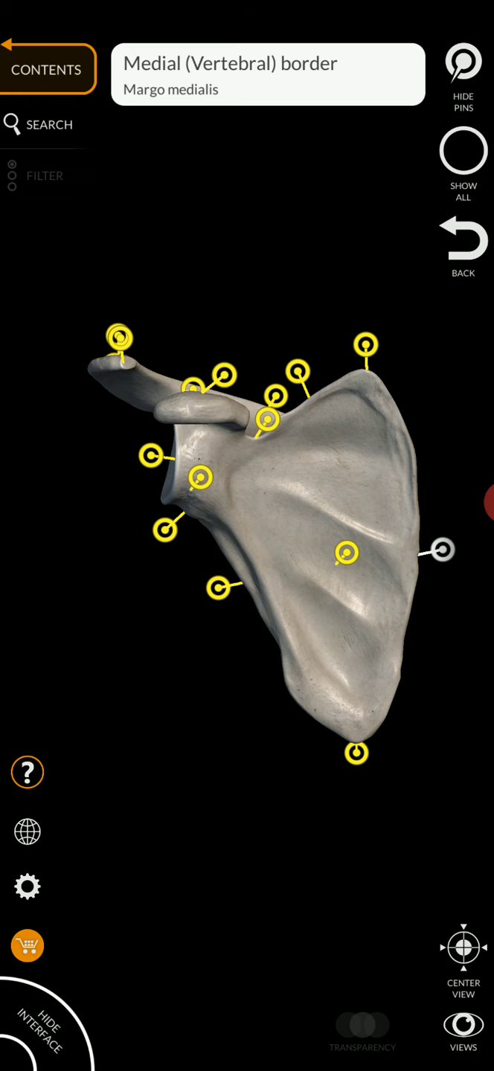
left_click(218, 586)
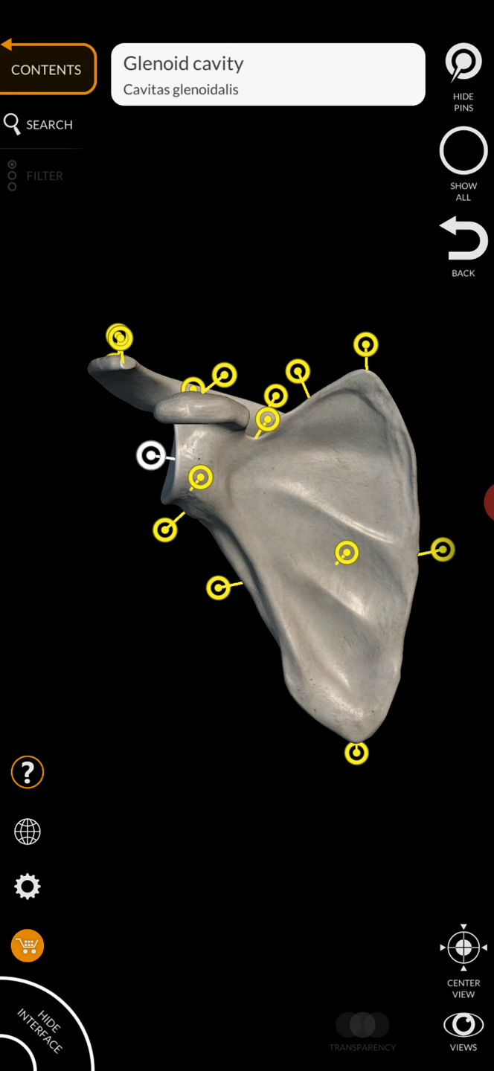
left_click(119, 336)
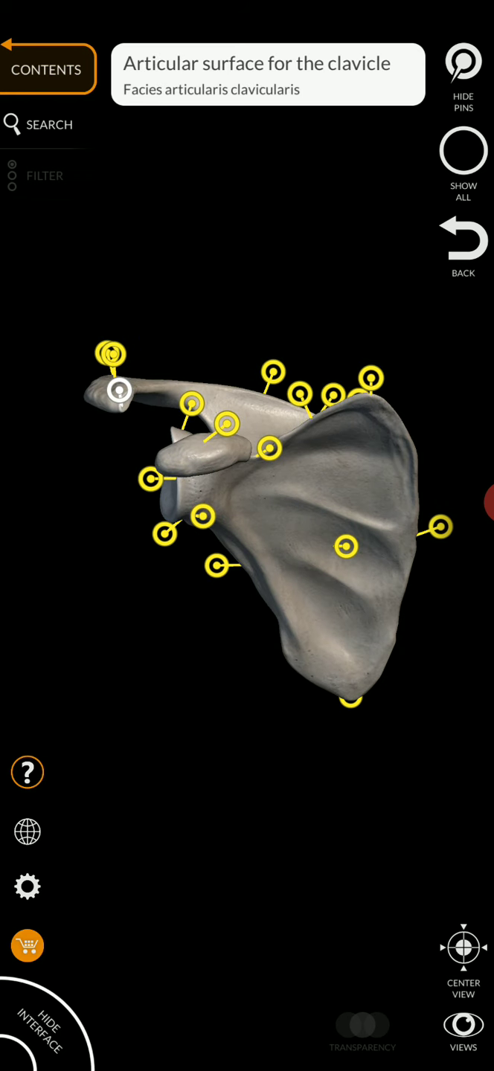
left_click(113, 351)
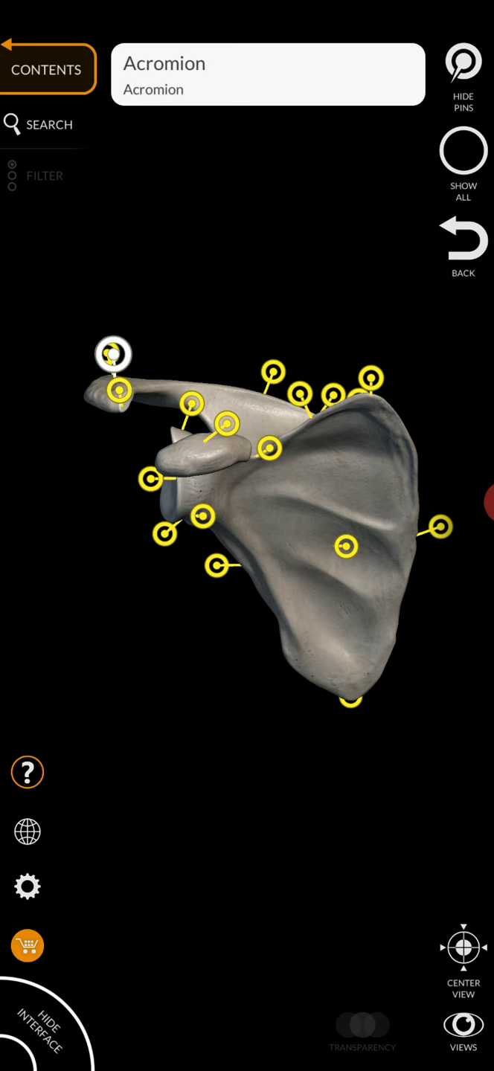
left_click(226, 423)
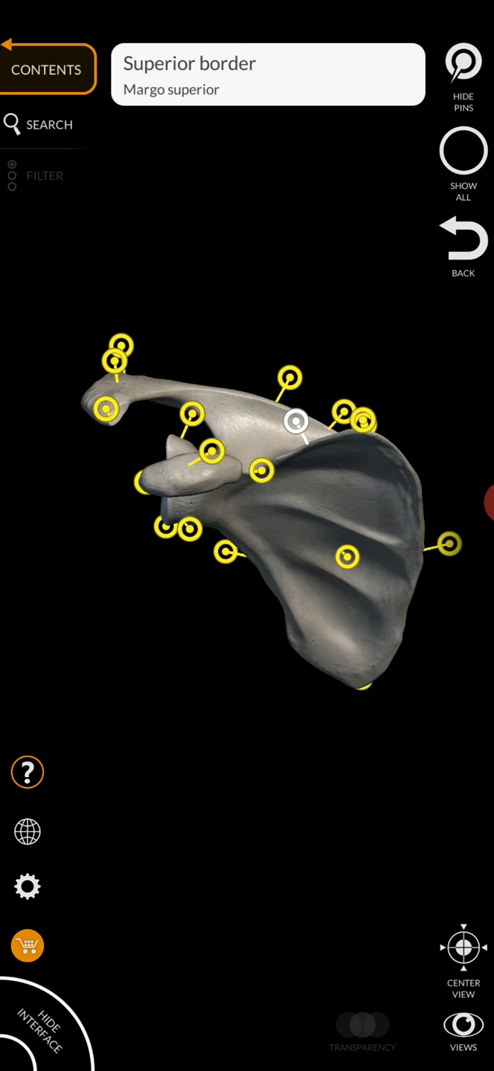
left_click(211, 451)
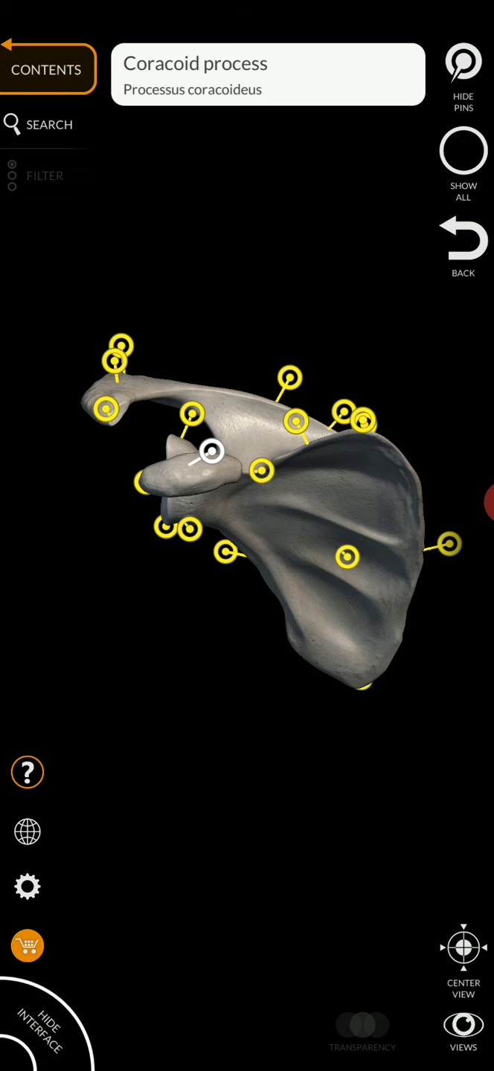